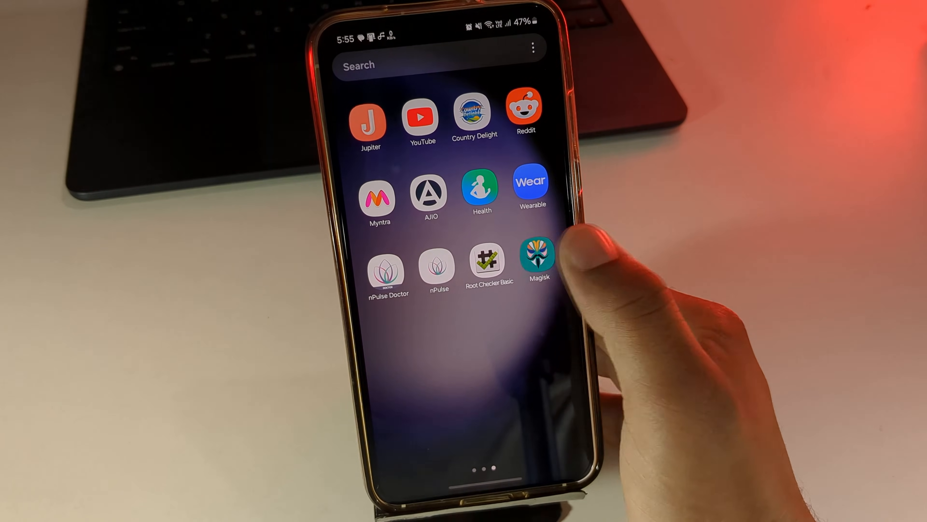
- Launch Magisk and start an install using the 'Select and Patch a File' method
left_click(538, 256)
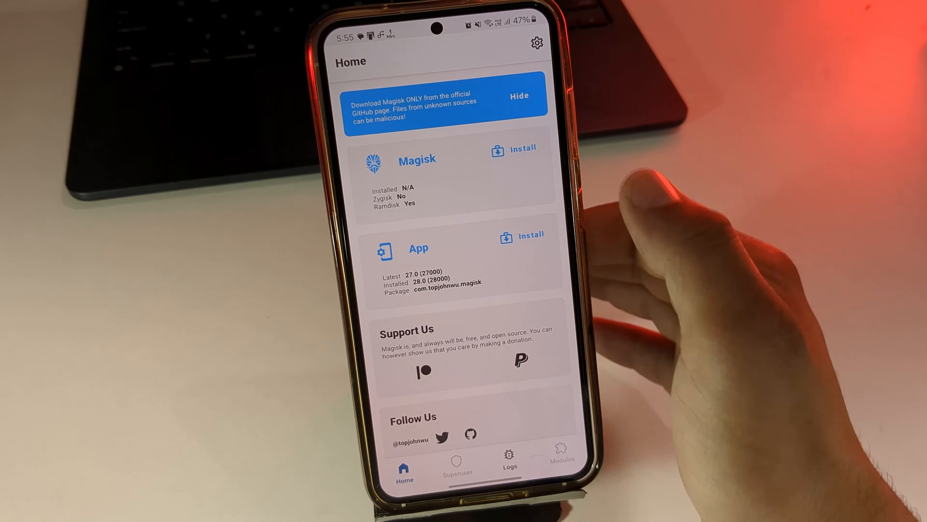
left_click(522, 147)
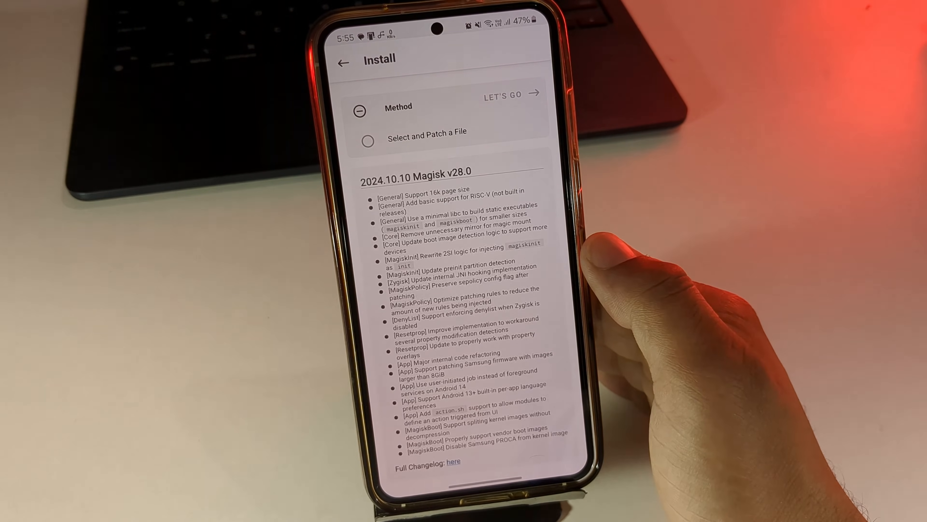
left_click(367, 139)
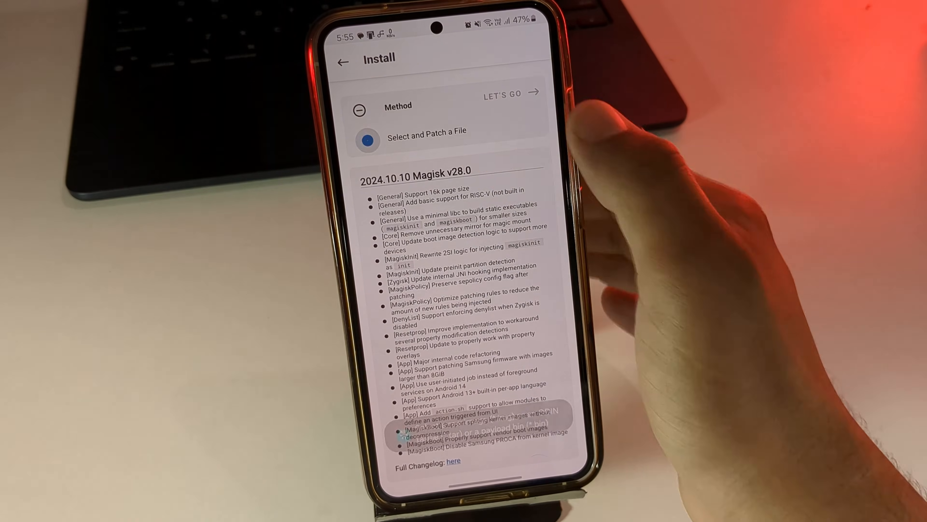
left_click(502, 93)
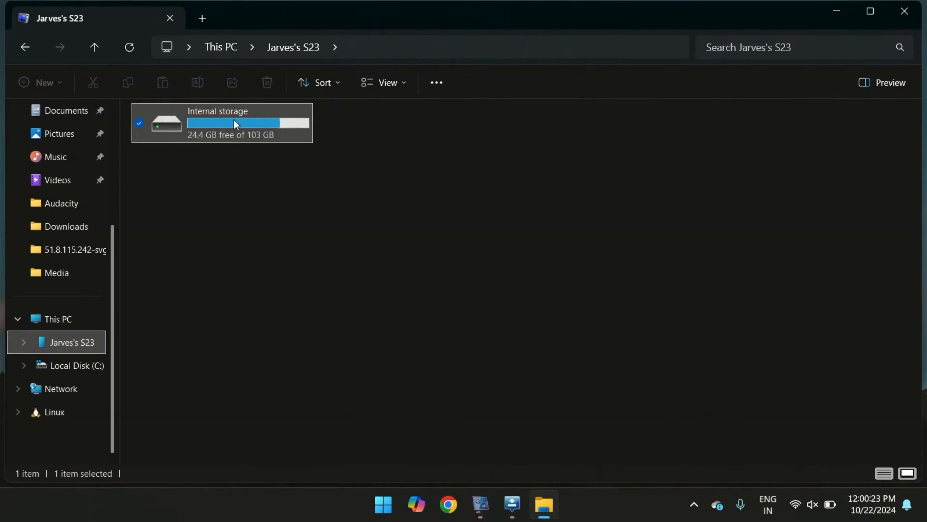
- Copy magisk_patched-28000_ZW9p4.tar from the phone's Download folder toward the PC's Music folder
double_click(222, 122)
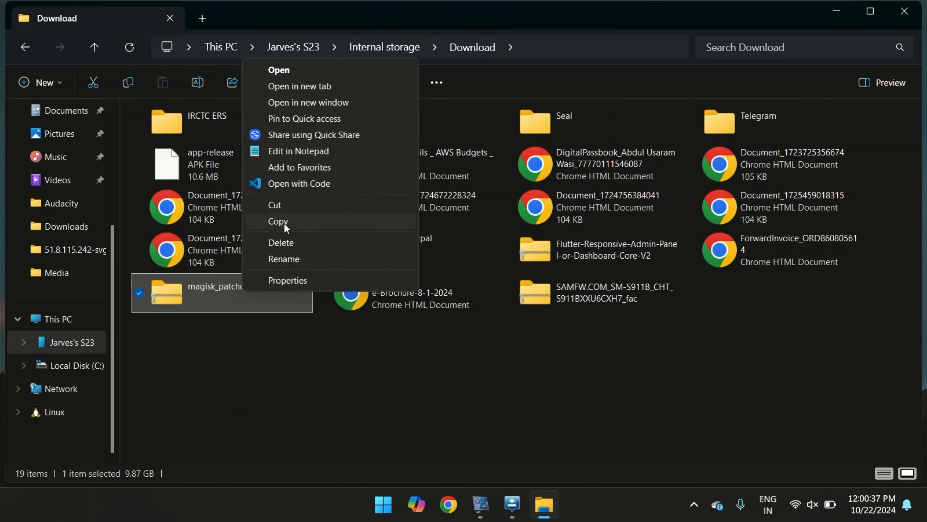
left_click(278, 221)
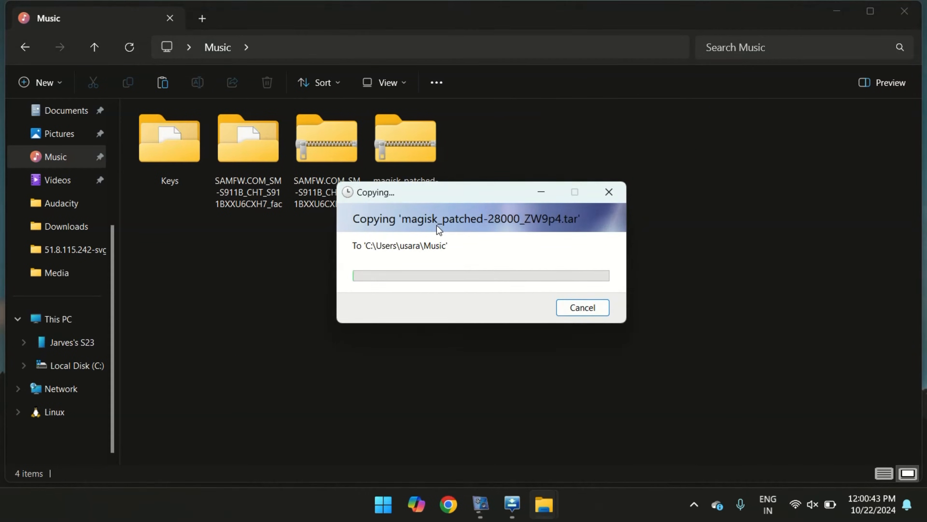